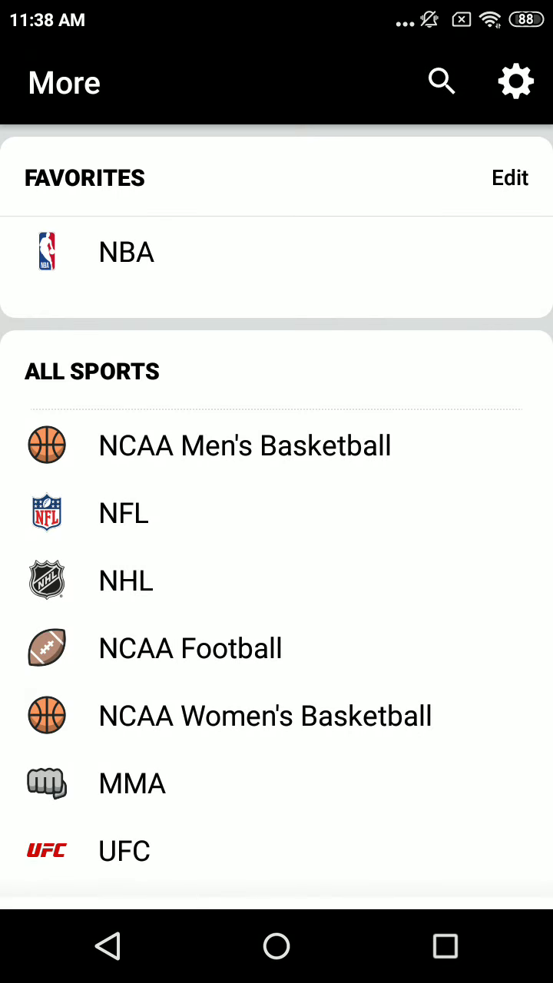
# - Open the NBA scores page and scroll down through the games
pyautogui.click(126, 252)
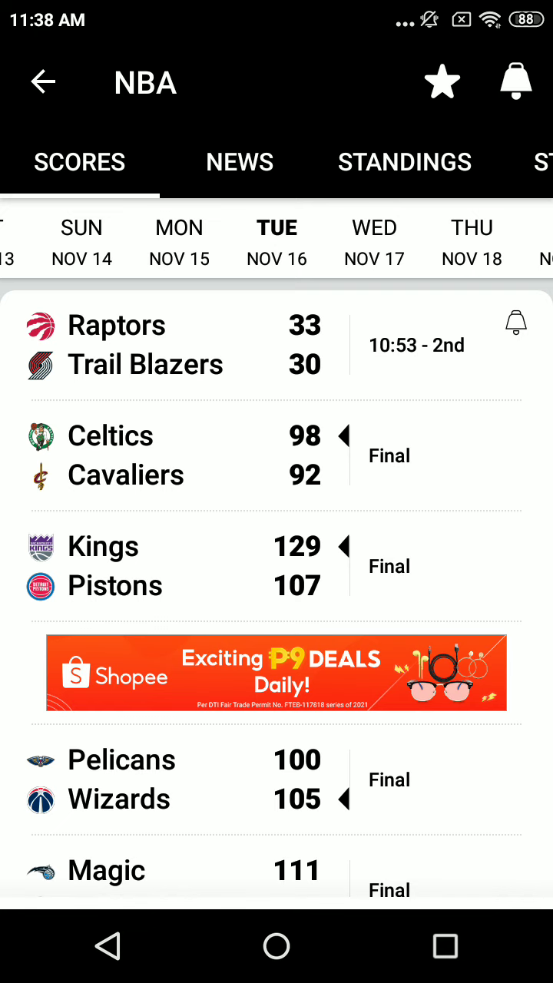
pyautogui.scroll(-3)
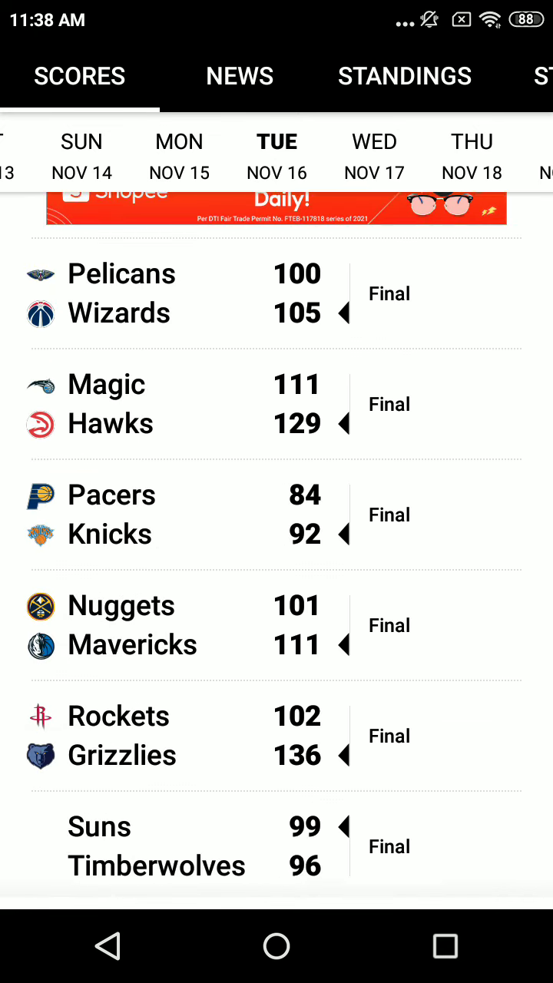
pyautogui.scroll(-3)
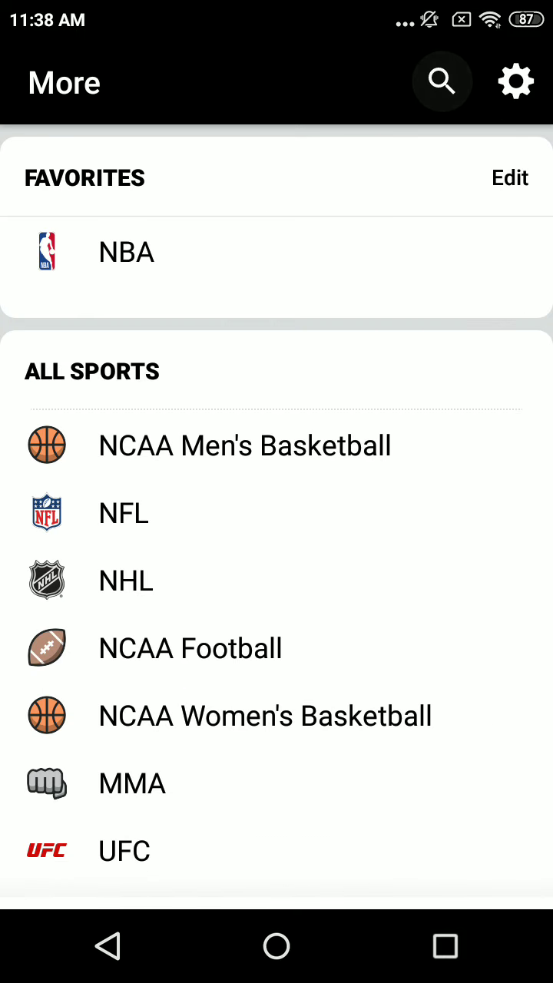
# - Search ESPN for Anthony Davis, then clear the query and type other text
pyautogui.click(441, 81)
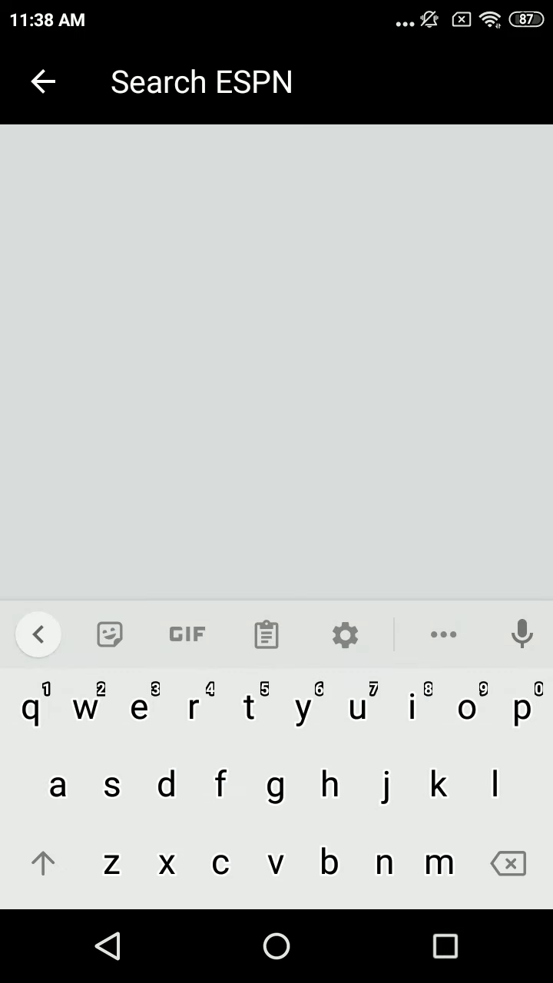
pyautogui.write('Anthony')
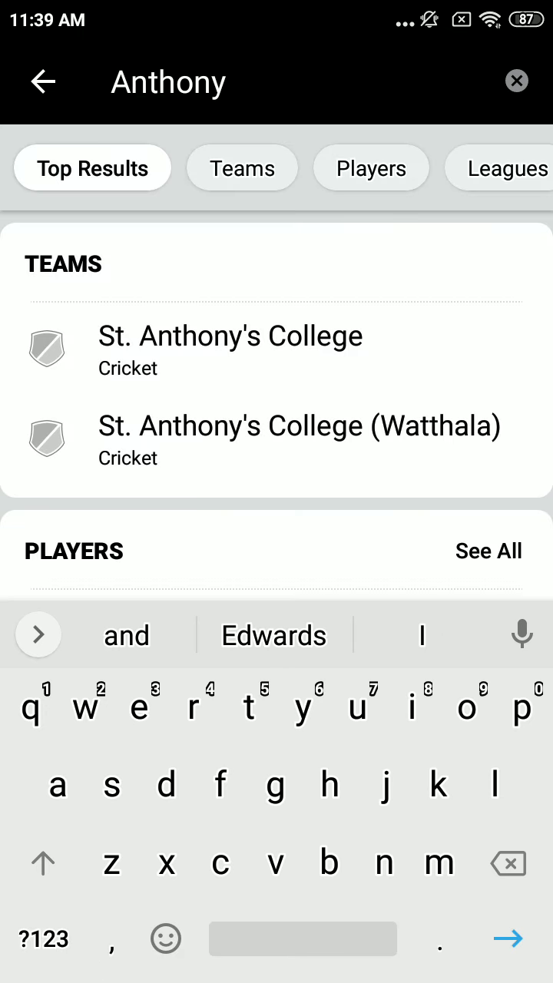
pyautogui.write('davis')
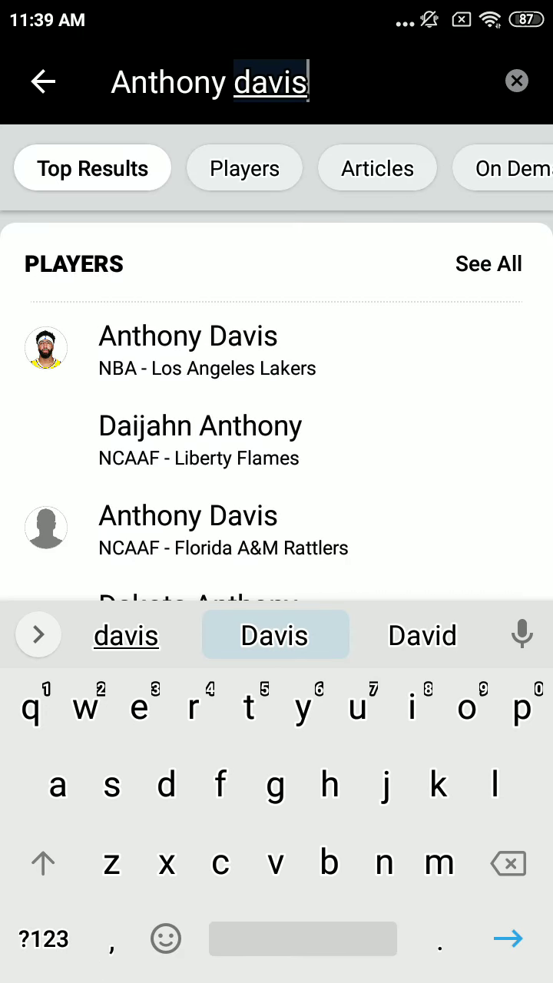
pyautogui.click(188, 350)
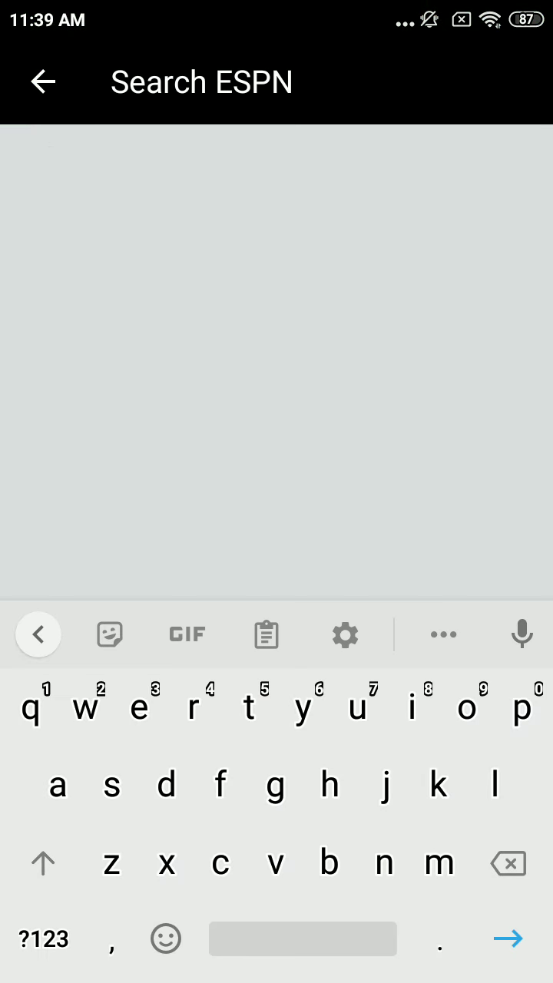
pyautogui.write('taken')
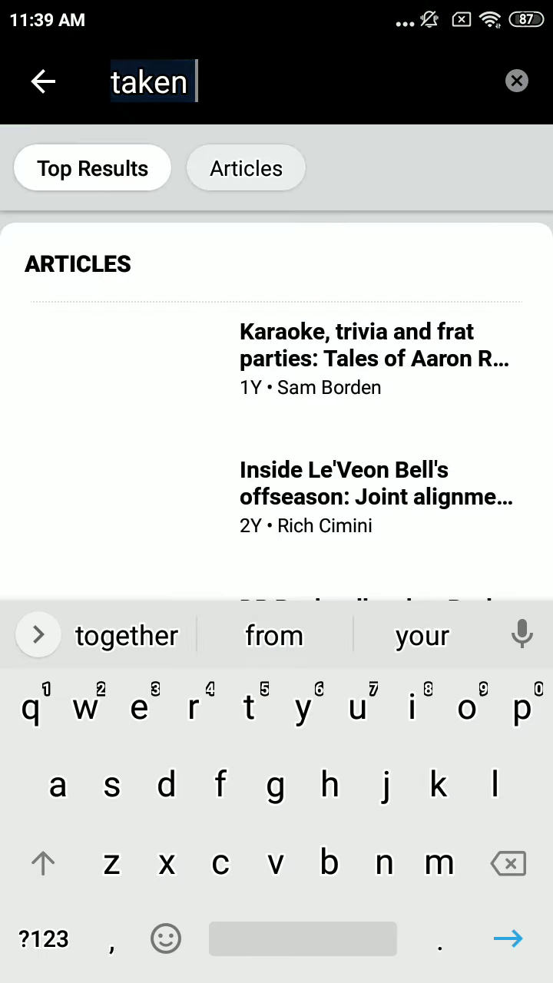
pyautogui.write('tal')
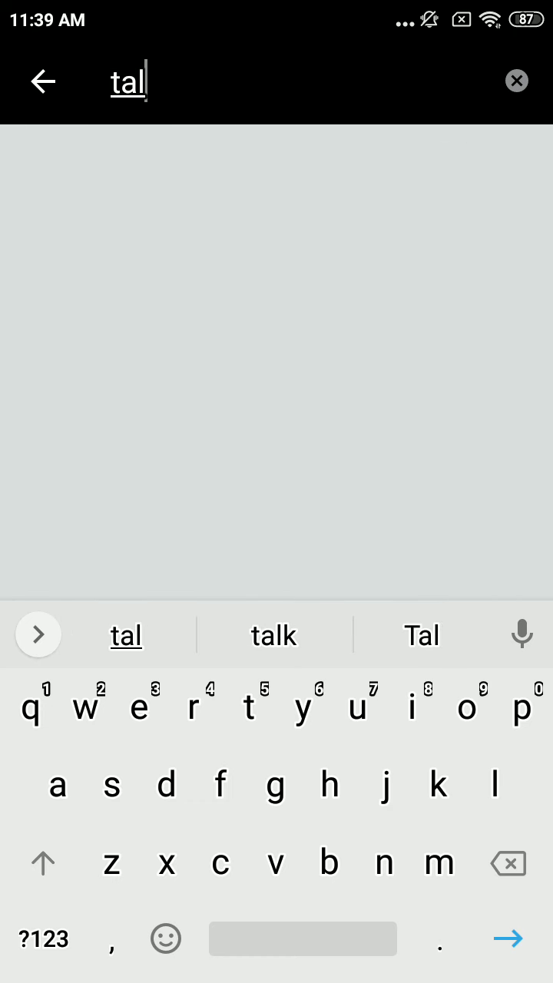
pyautogui.write('en')
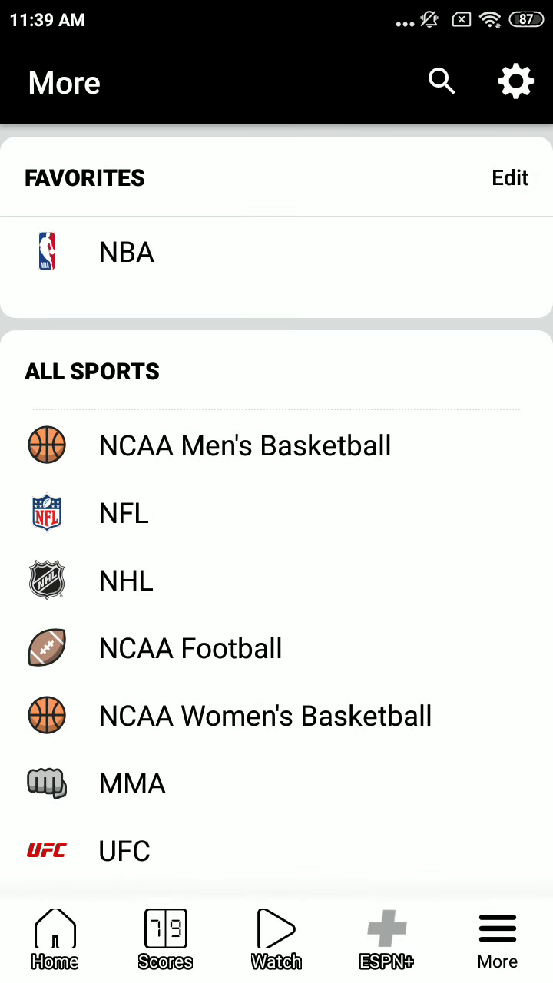
# - Search ESPN again and correct the 'laners' query to Lakers
pyautogui.click(442, 80)
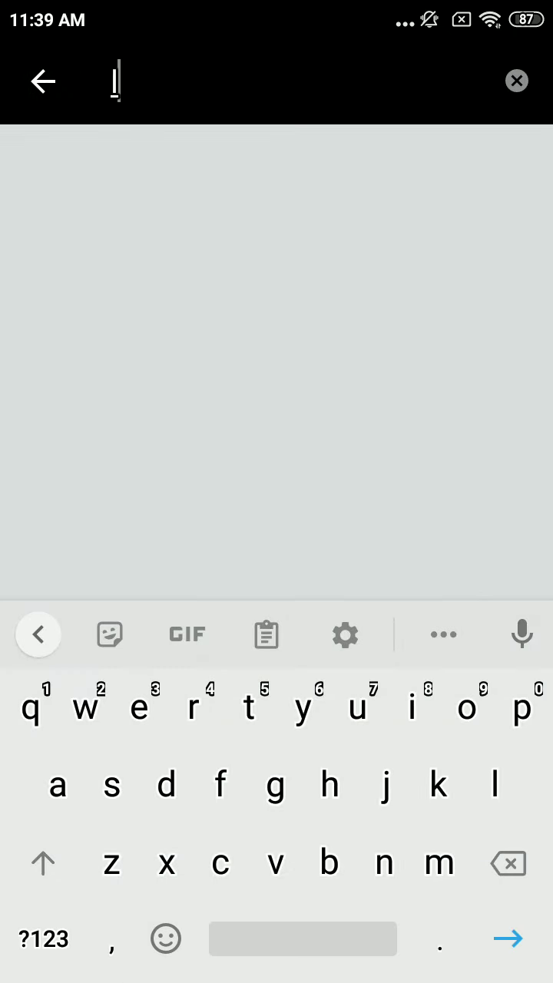
pyautogui.write('laners')
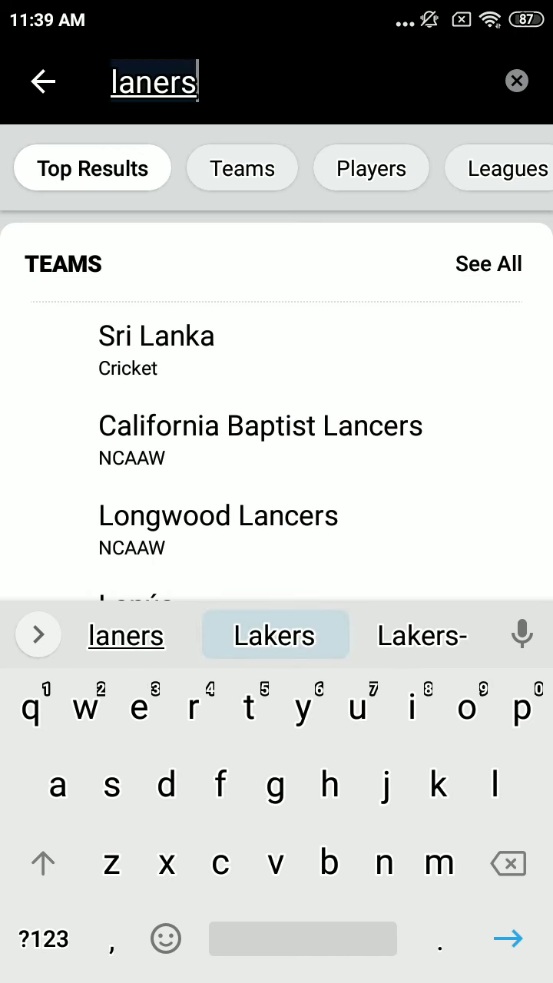
pyautogui.click(275, 635)
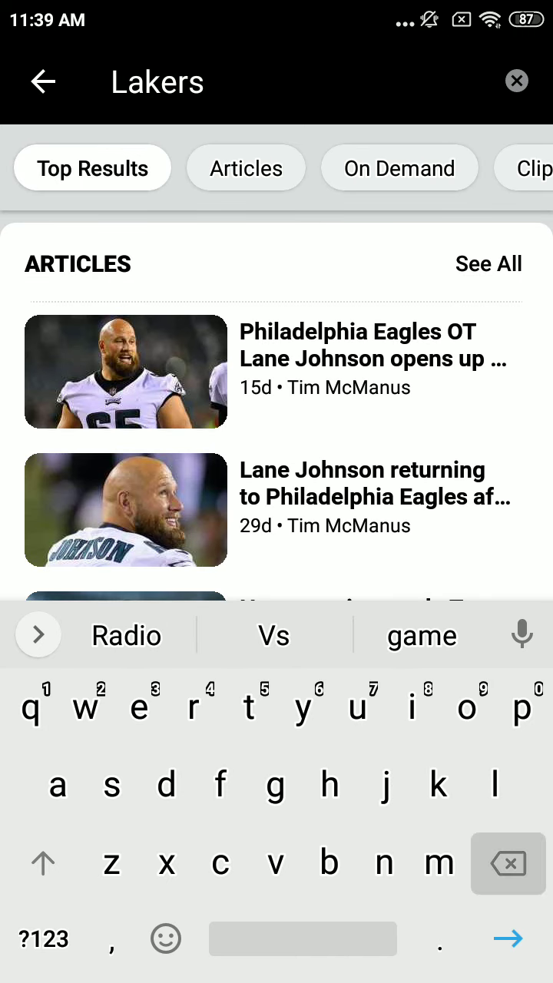
pyautogui.press('Backspace')
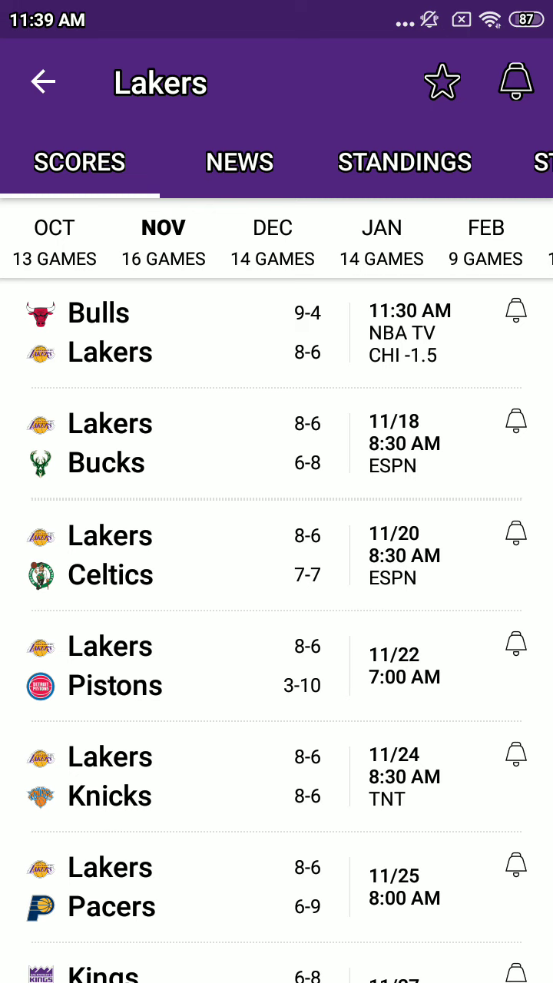
# - Scroll the Lakers Scores tab down toward the SA @ LAL game
pyautogui.scroll(-3)
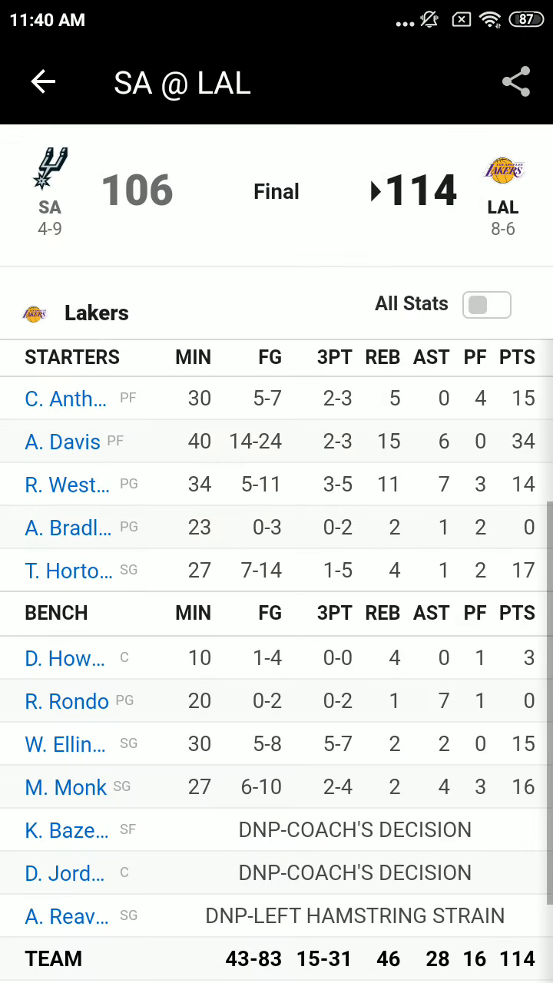
# - Leave the SA @ LAL box score and open the Bulls at Lakers preview
pyautogui.click(68, 399)
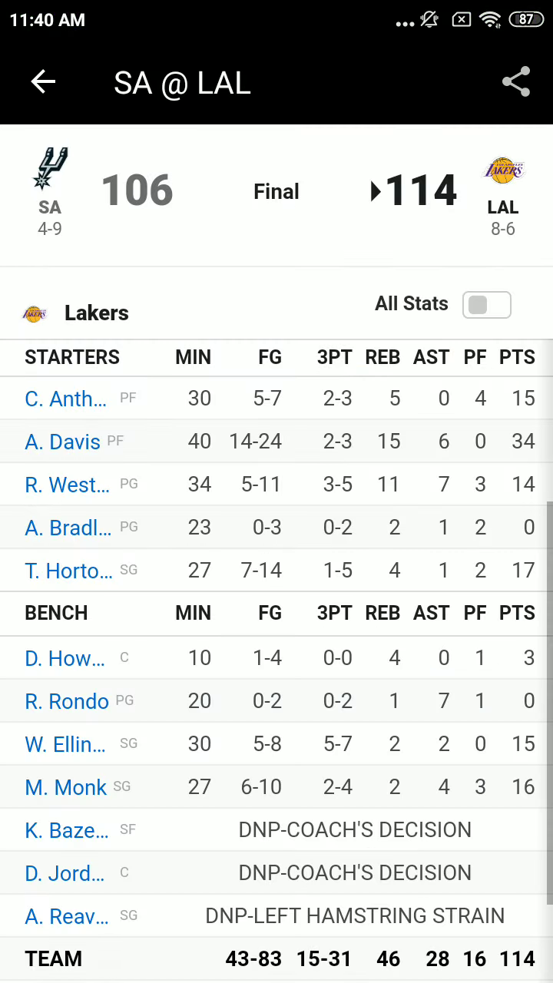
pyautogui.click(63, 441)
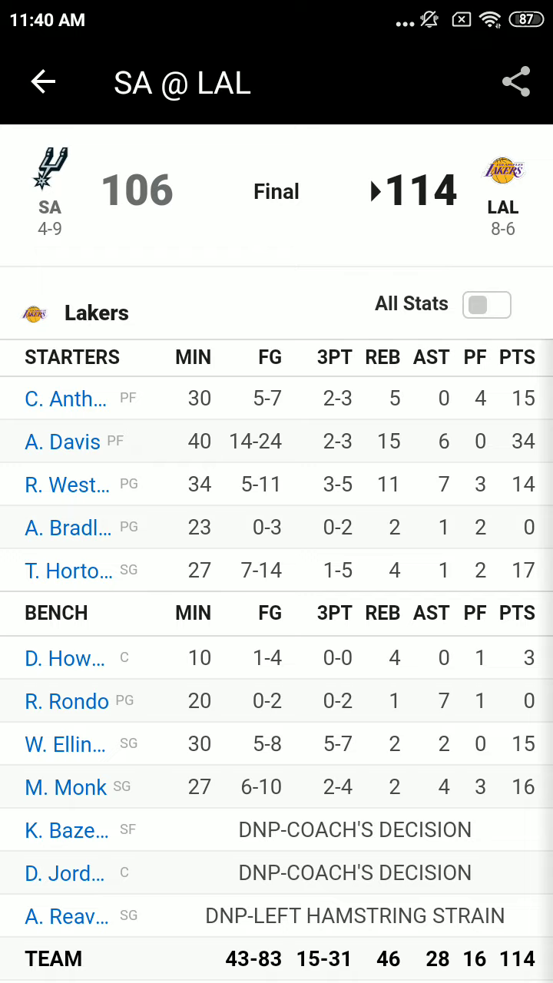
pyautogui.click(67, 399)
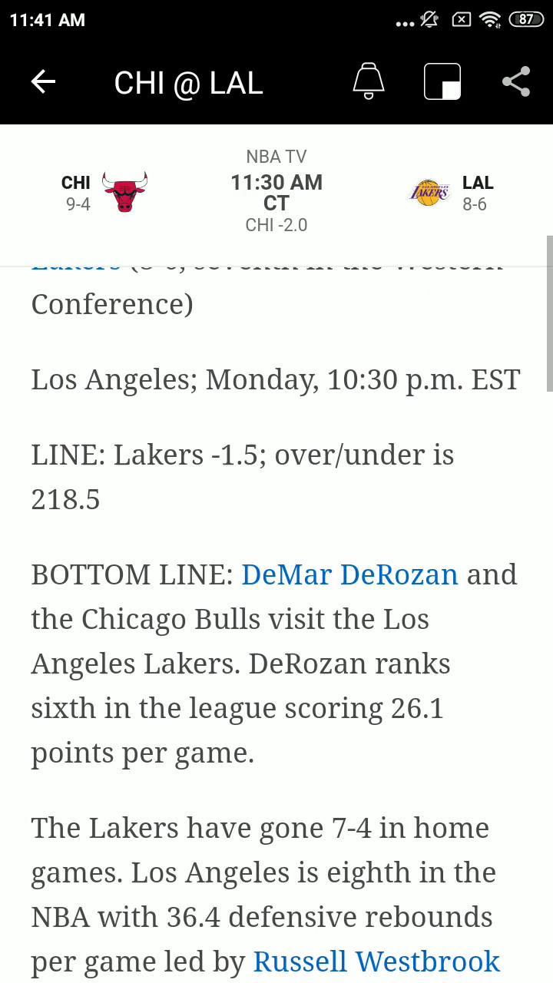
# - Scroll through the CHI @ LAL preview article, then switch to Gamecast
pyautogui.scroll(-3)
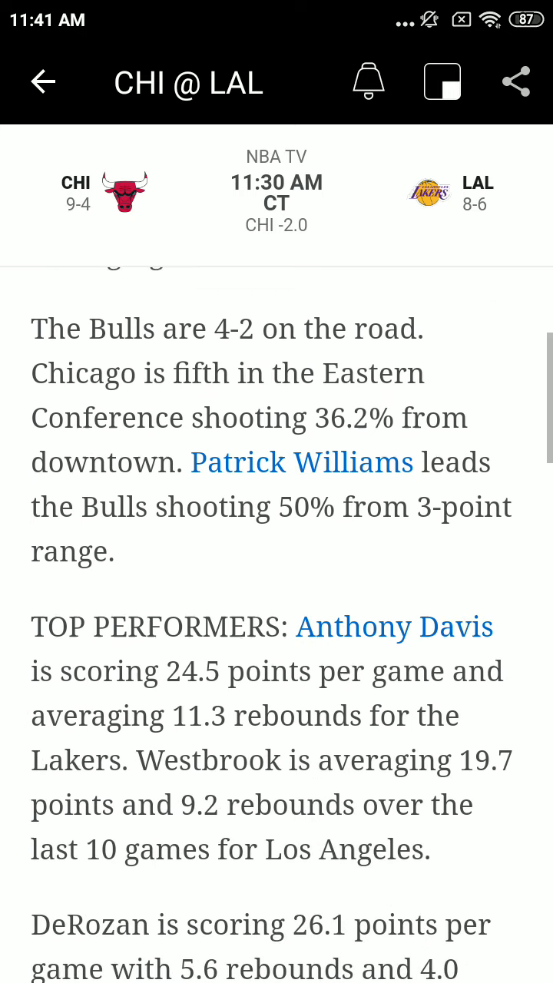
pyautogui.scroll(-3)
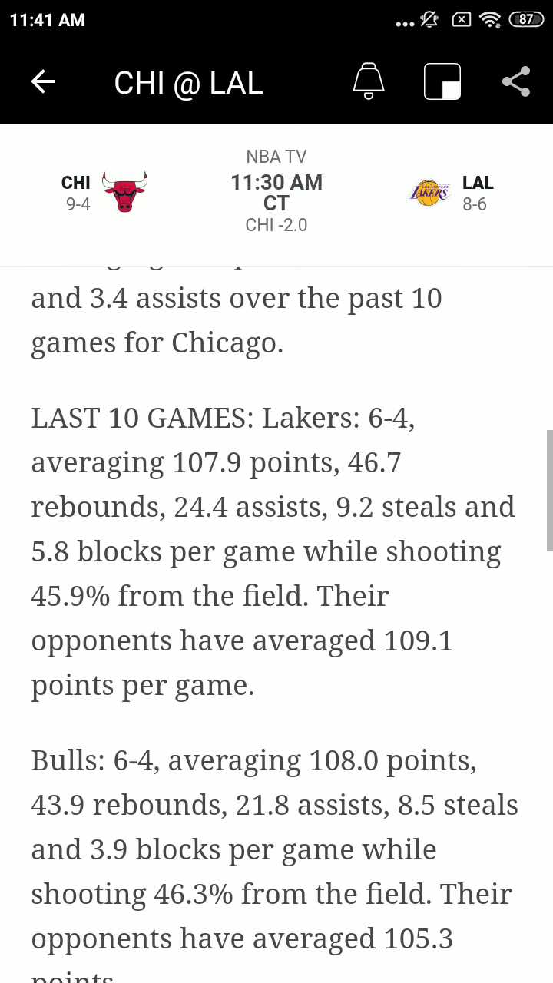
pyautogui.scroll(-3)
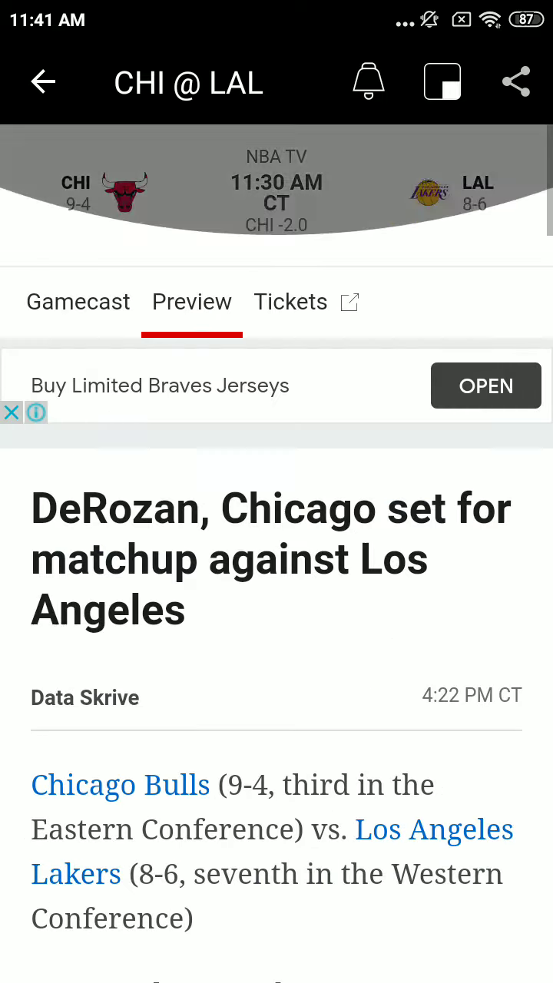
pyautogui.click(78, 301)
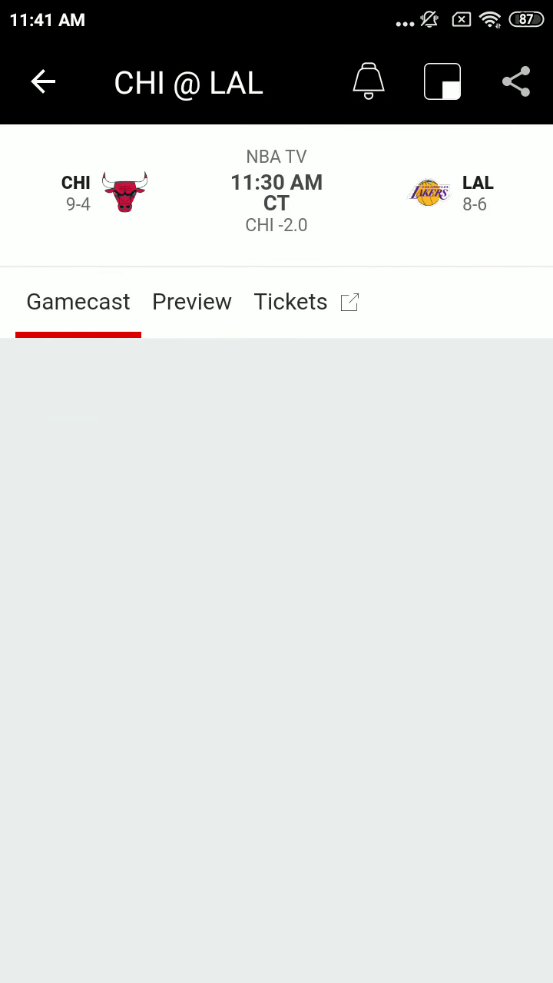